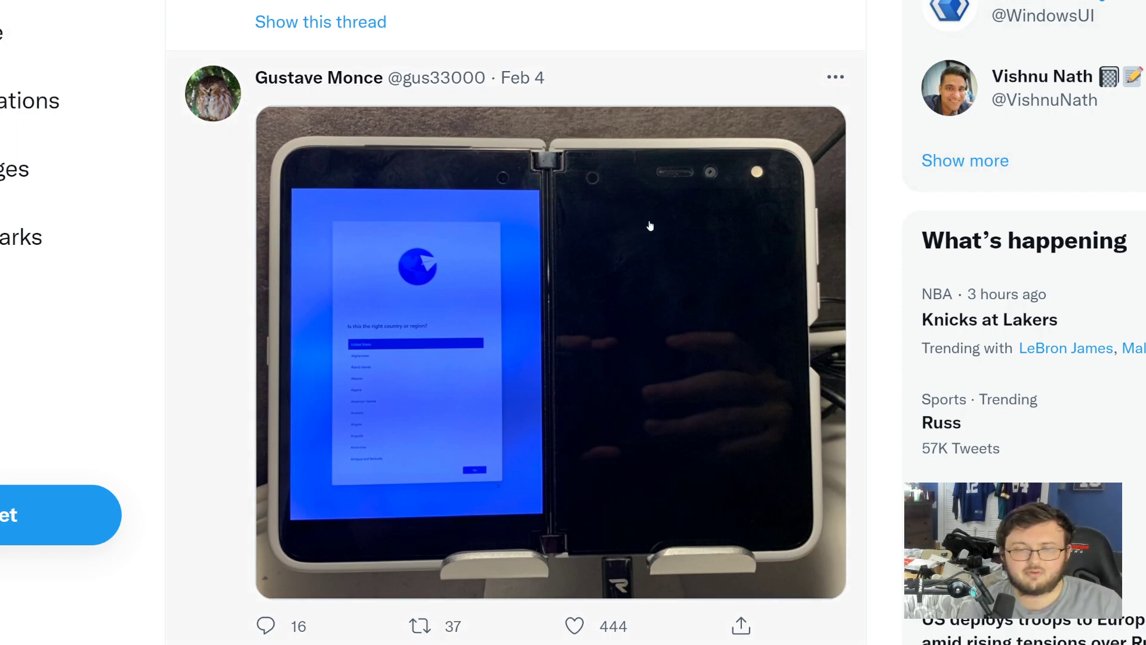
{"action": "mouse_move", "coordinate": [537, 268]}
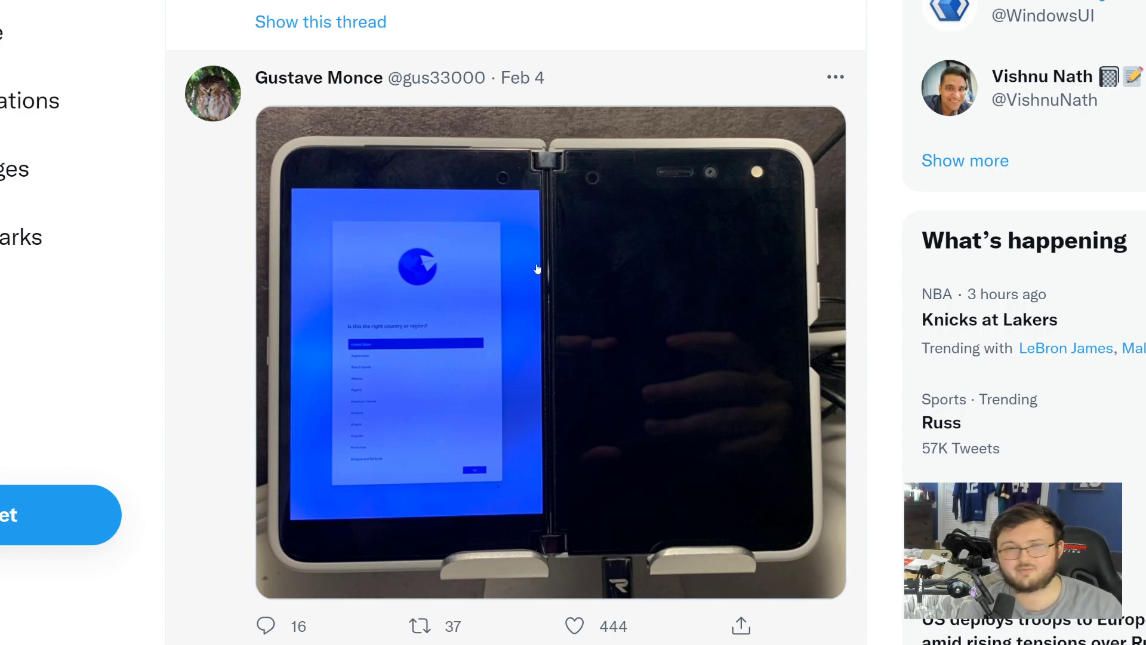
{"action": "scroll", "scroll_direction": "down", "scroll_amount": 3}
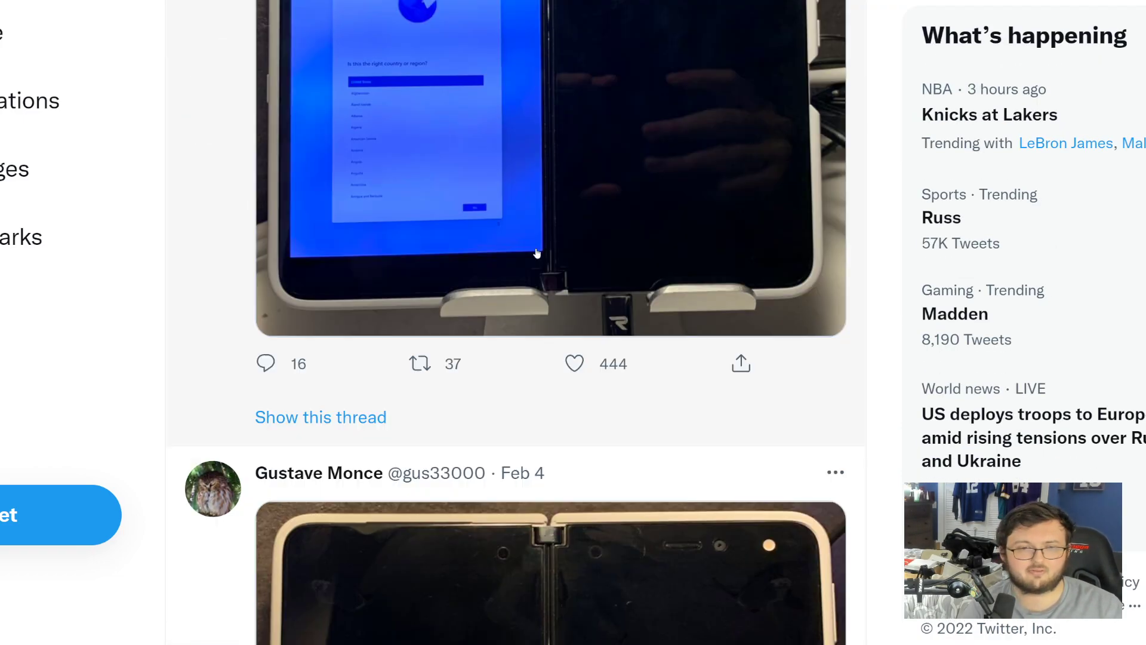
{"action": "scroll", "scroll_direction": "down", "scroll_amount": 3}
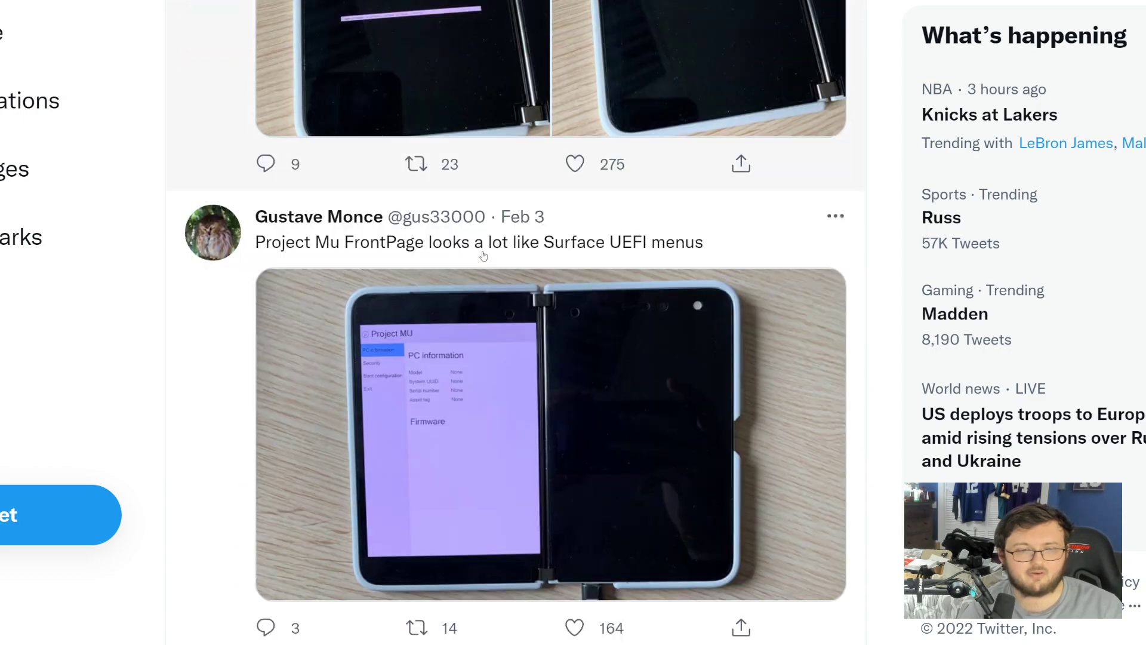
{"action": "scroll", "scroll_direction": "down", "scroll_amount": 3}
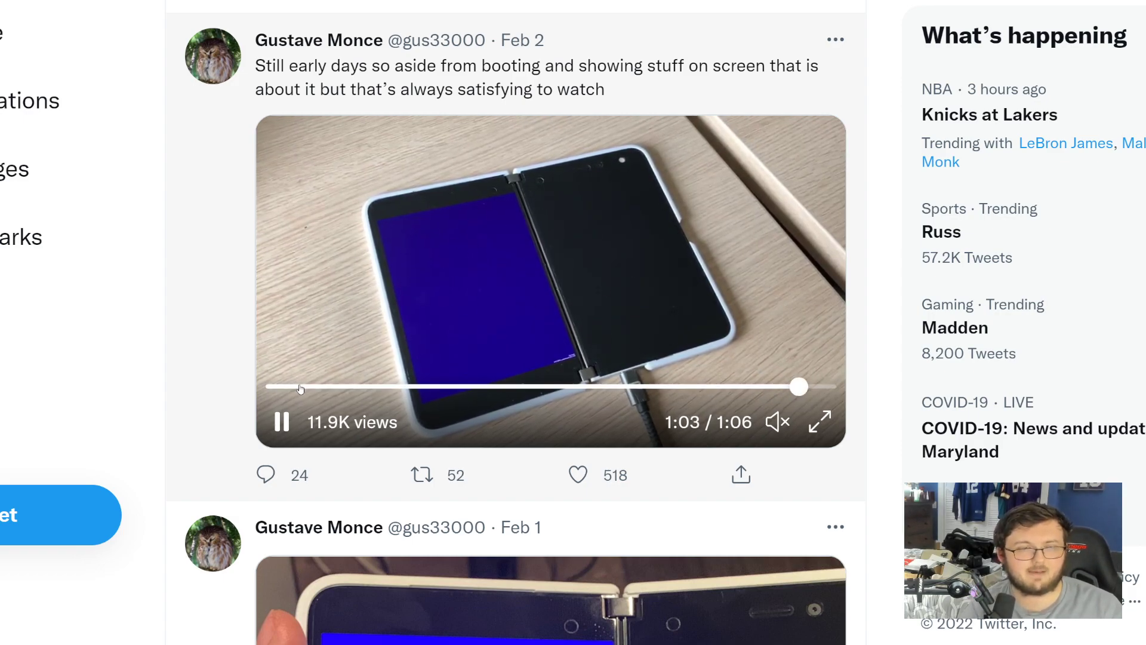
{"action": "scroll", "scroll_direction": "down", "scroll_amount": 3}
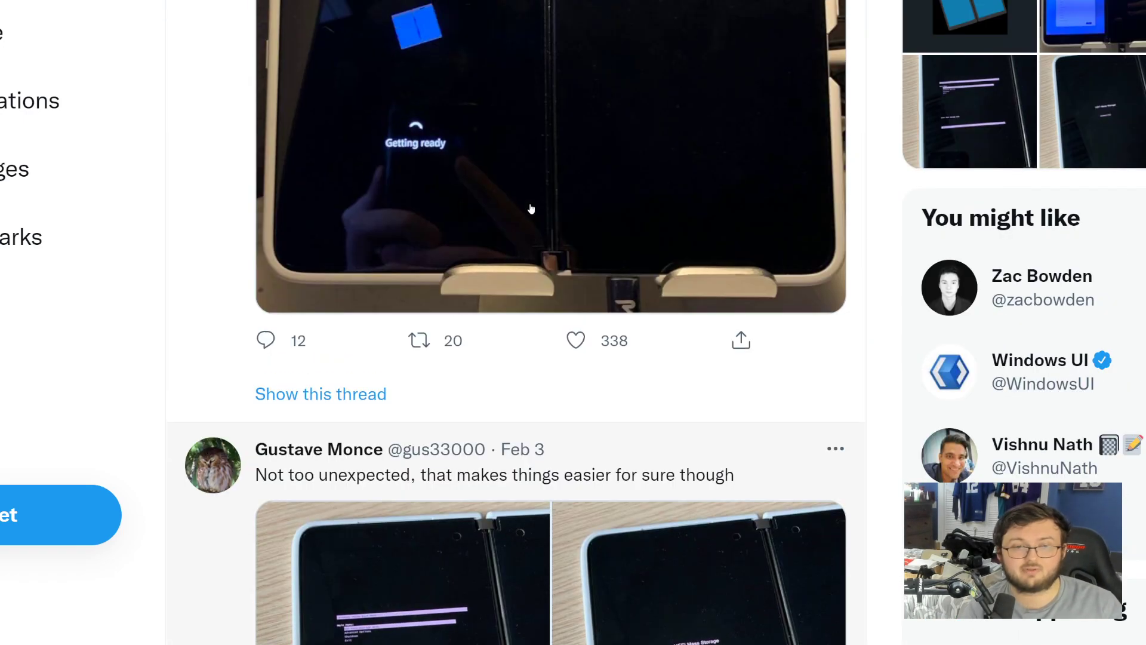
{"action": "scroll", "scroll_direction": "down", "scroll_amount": 3}
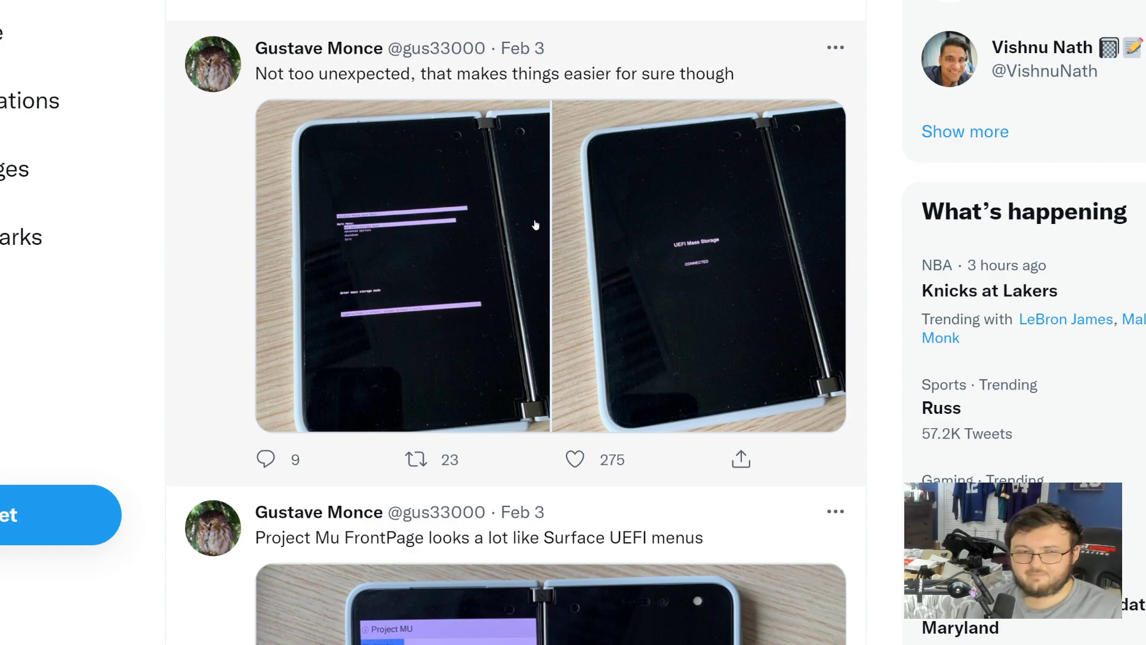
{"action": "scroll", "scroll_direction": "down", "scroll_amount": 3}
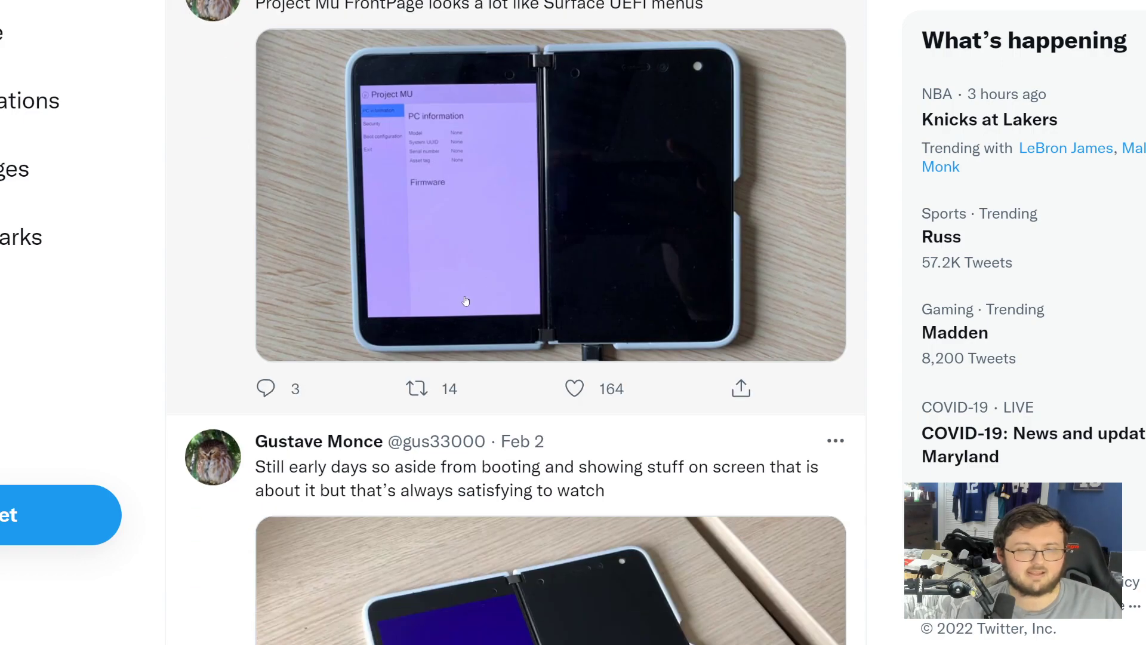
{"action": "scroll", "scroll_direction": "down", "scroll_amount": 3}
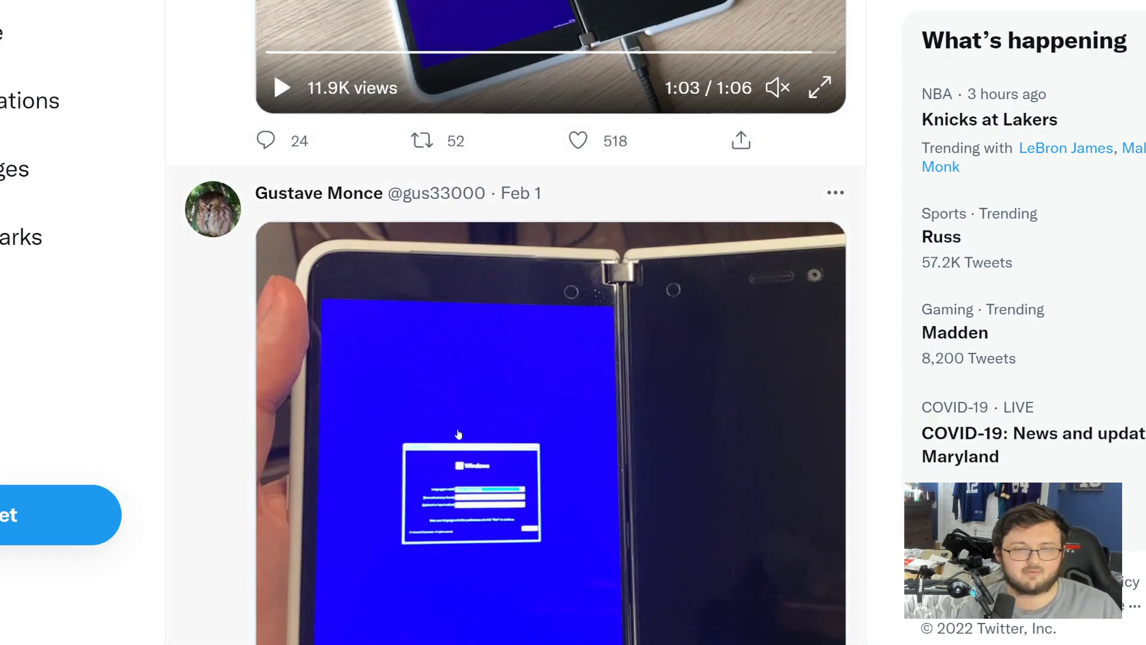
{"action": "scroll", "scroll_direction": "down", "scroll_amount": 3}
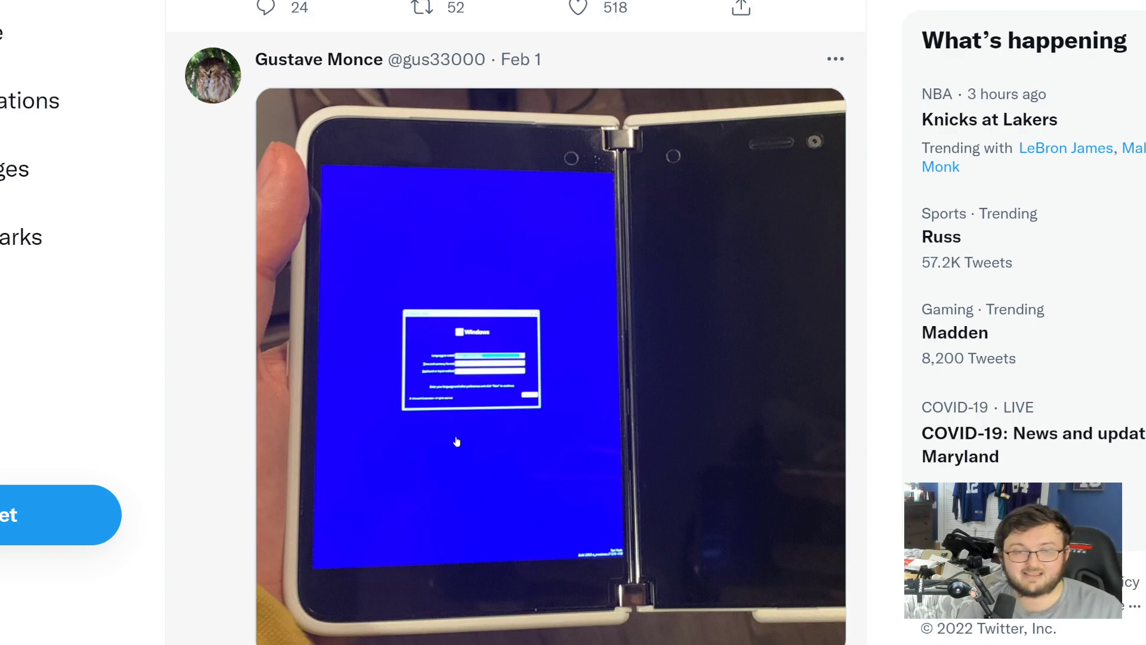
{"action": "scroll", "scroll_direction": "down", "scroll_amount": 3}
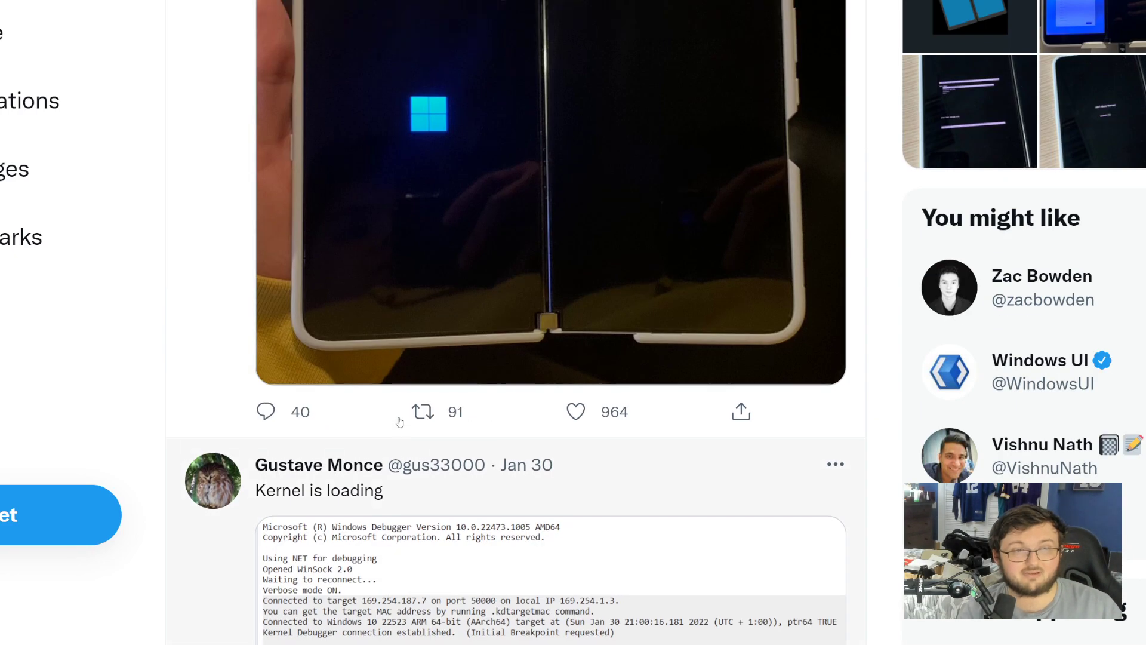
{"action": "scroll", "scroll_direction": "down", "scroll_amount": 3}
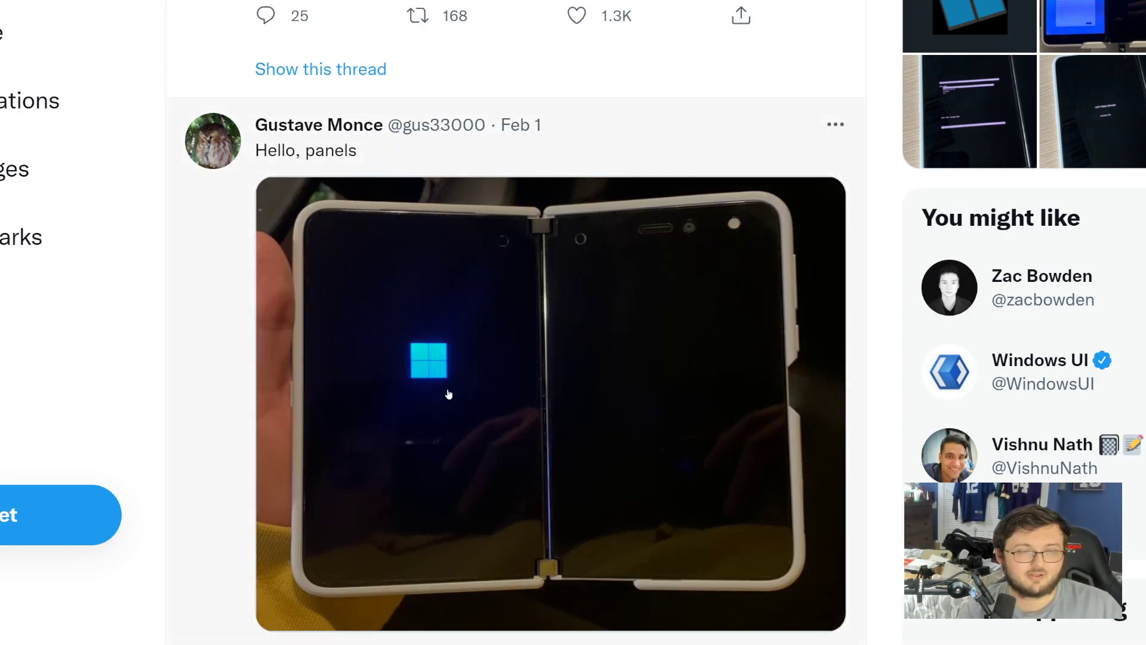
{"action": "scroll", "scroll_direction": "down", "scroll_amount": 3}
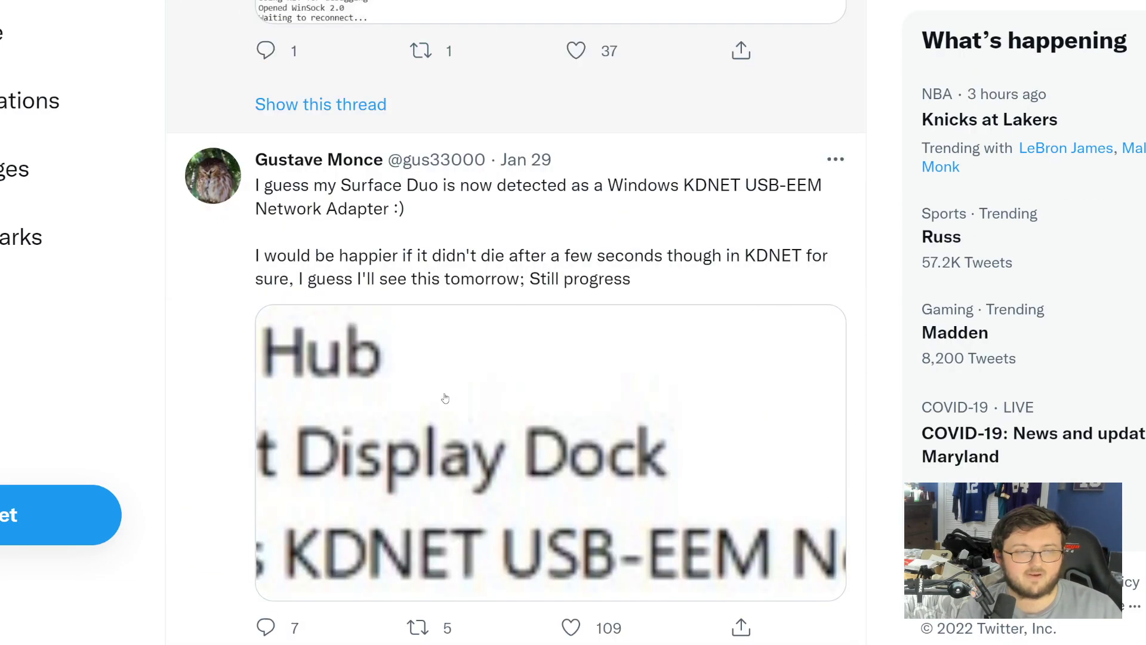
{"action": "scroll", "scroll_direction": "down", "scroll_amount": 3}
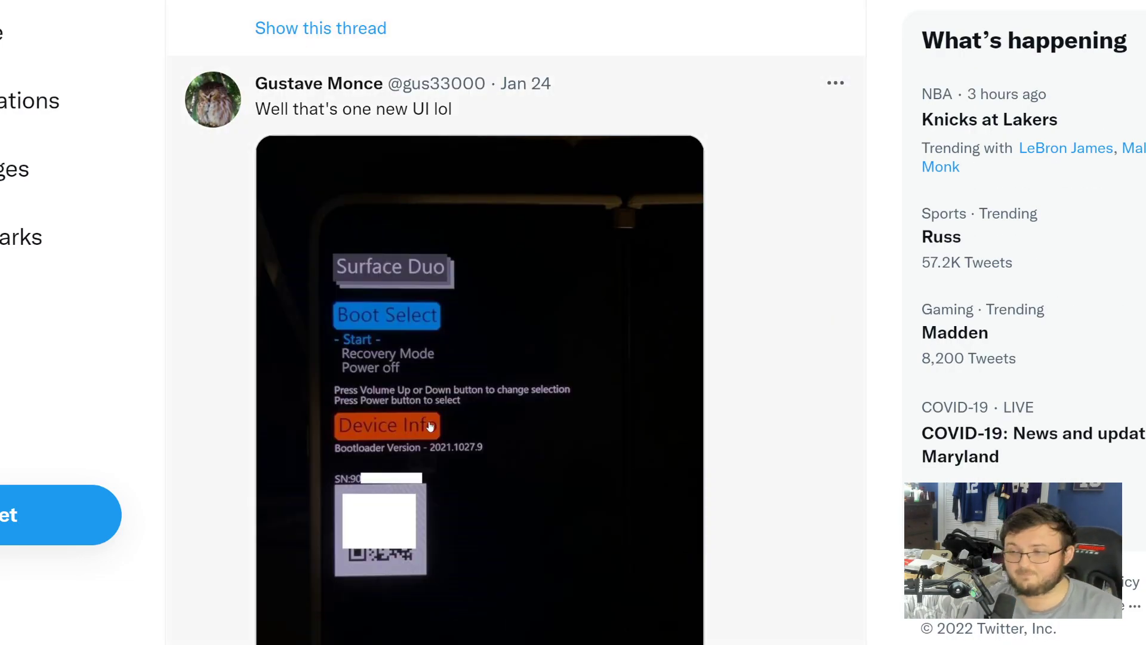
{"action": "scroll", "scroll_direction": "down", "scroll_amount": 3}
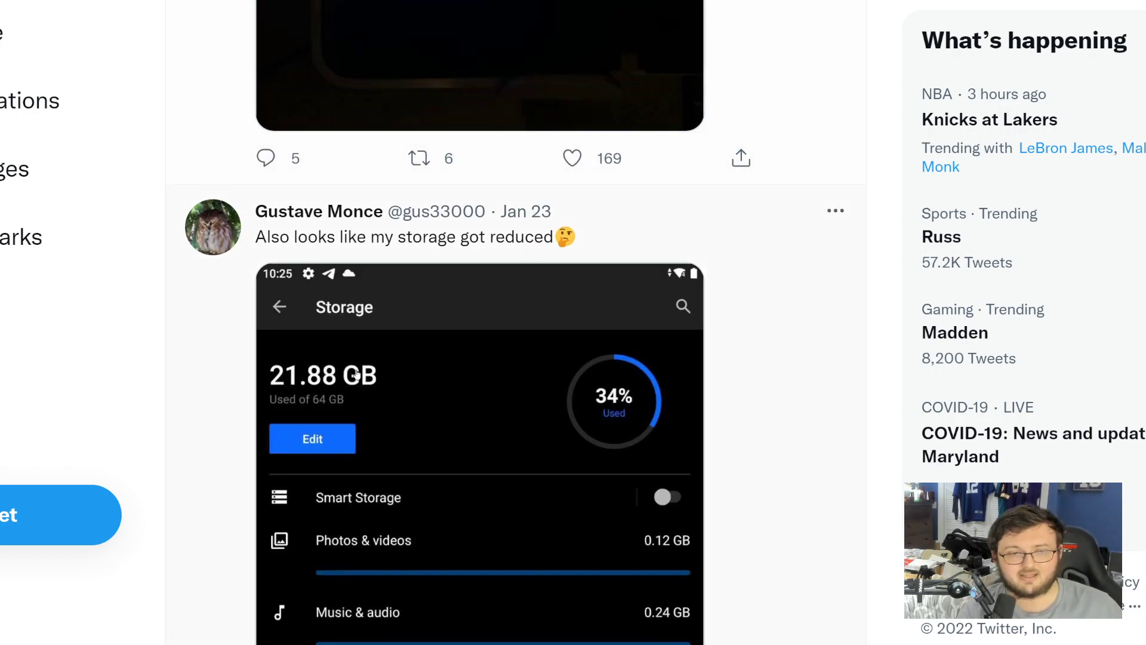
{"action": "scroll", "scroll_direction": "down", "scroll_amount": 3}
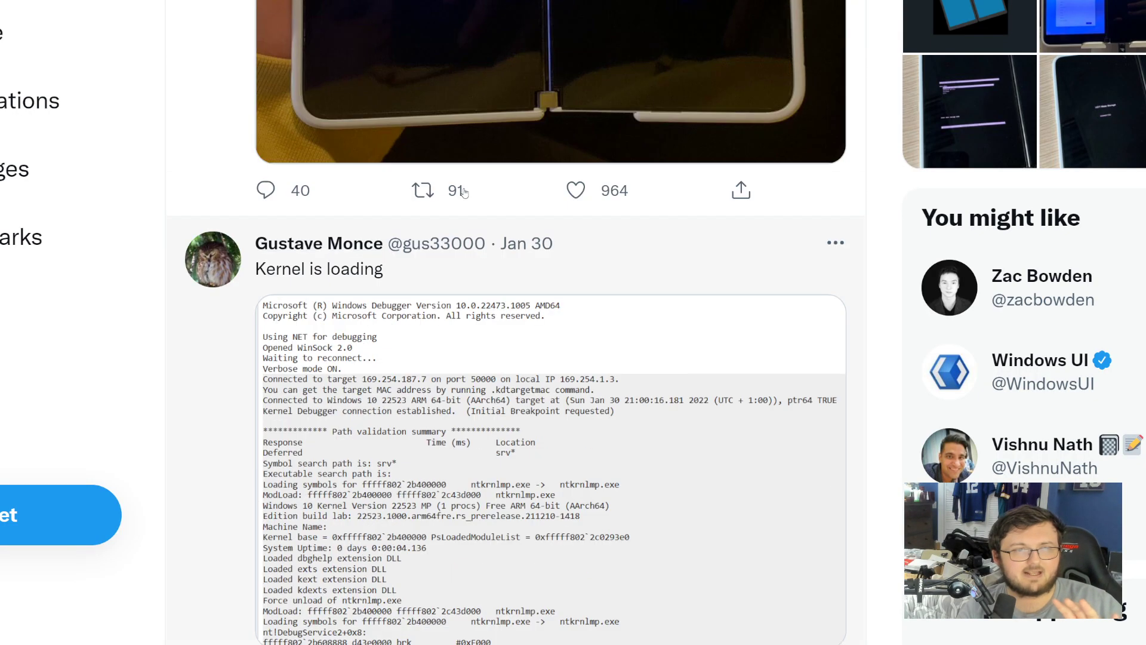
{"action": "scroll", "scroll_direction": "down", "scroll_amount": 3}
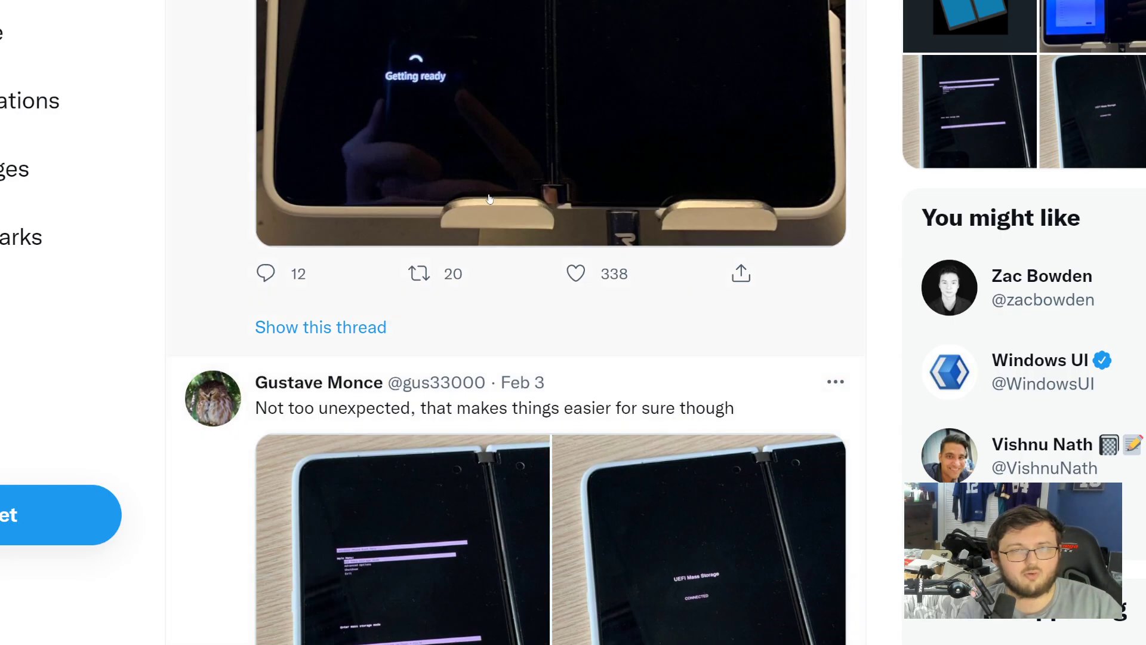
{"action": "scroll", "scroll_direction": "down", "scroll_amount": 3}
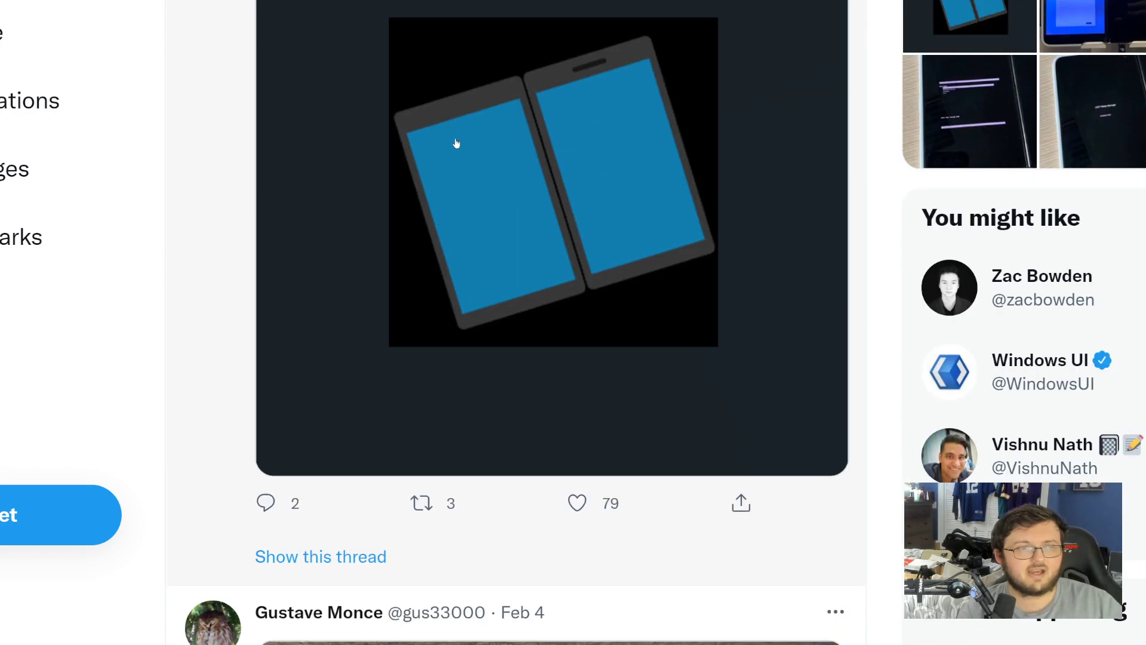
{"action": "scroll", "scroll_direction": "down", "scroll_amount": 3}
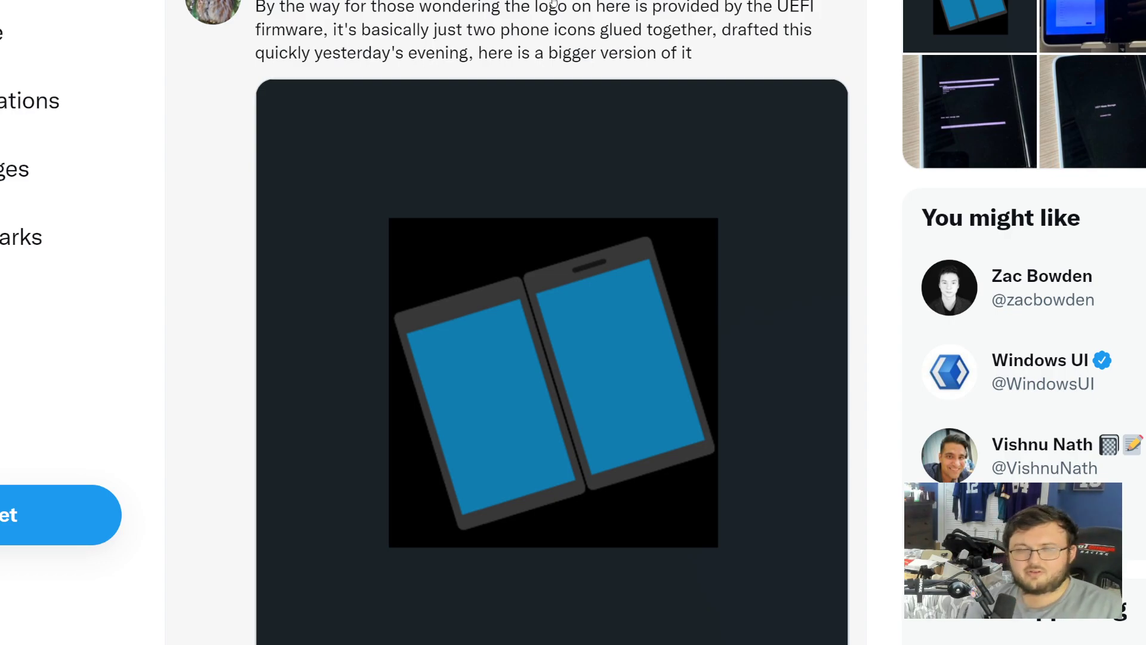
{"action": "scroll", "scroll_direction": "down", "scroll_amount": 3}
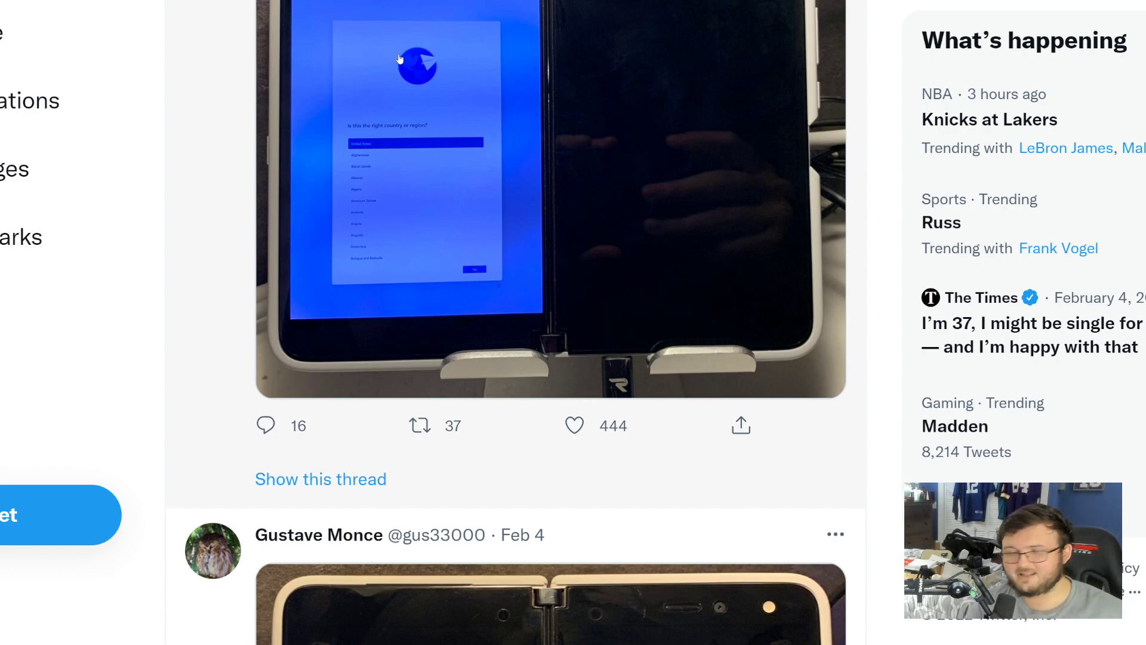
{"action": "scroll", "scroll_direction": "down", "scroll_amount": 3}
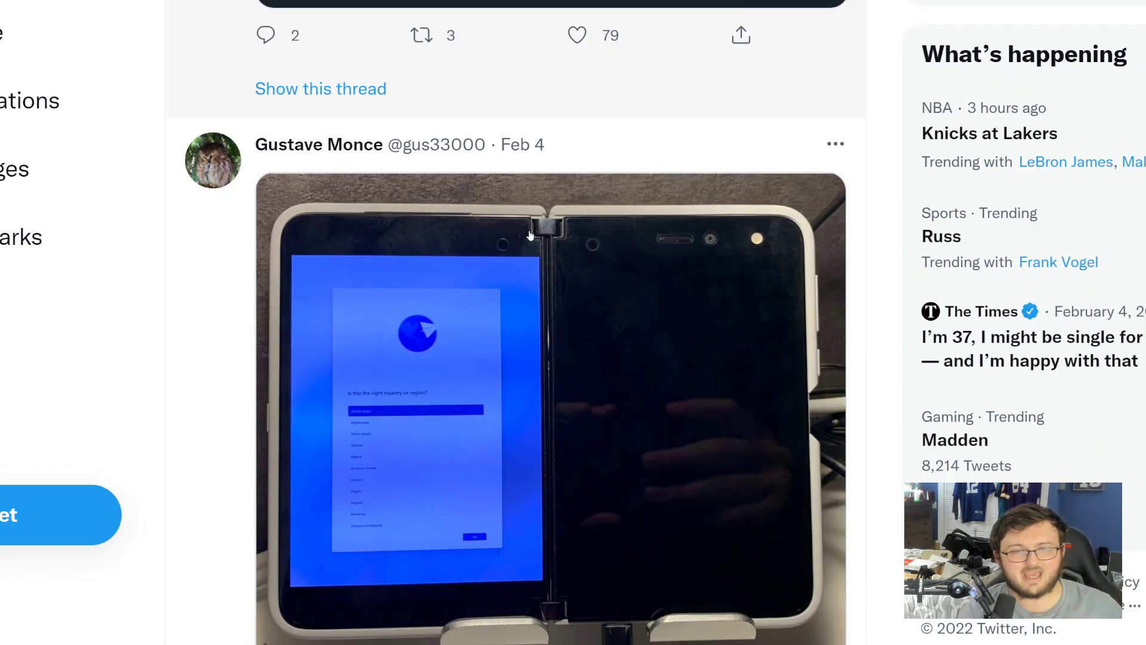
{"action": "scroll", "scroll_direction": "down", "scroll_amount": 3}
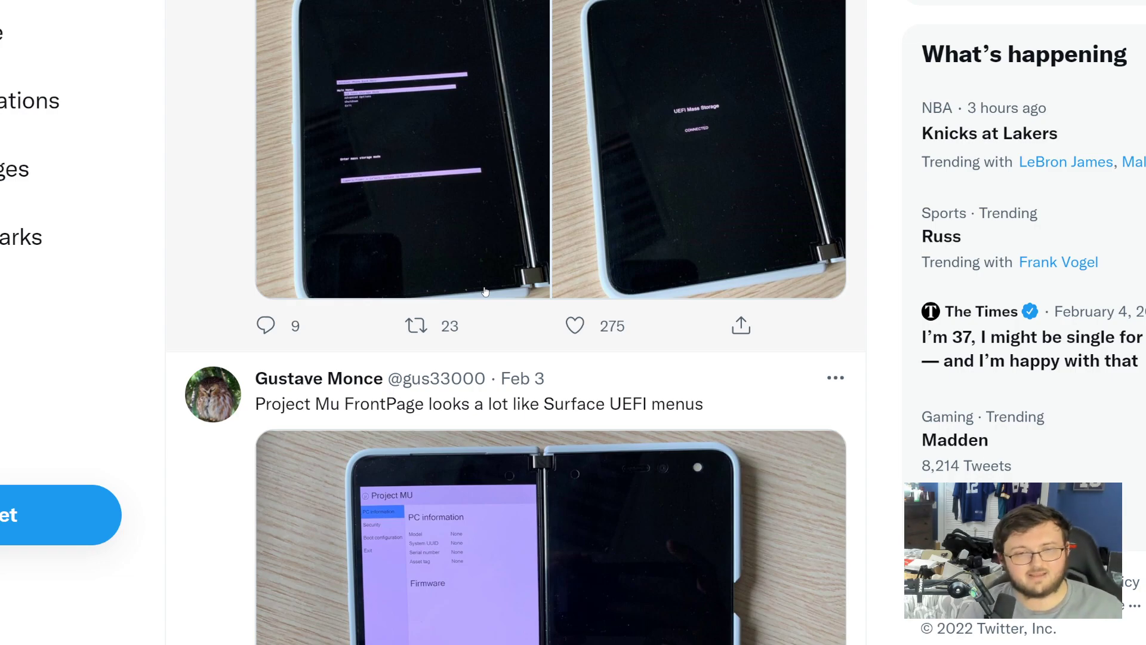
{"action": "scroll", "scroll_direction": "down", "scroll_amount": 3}
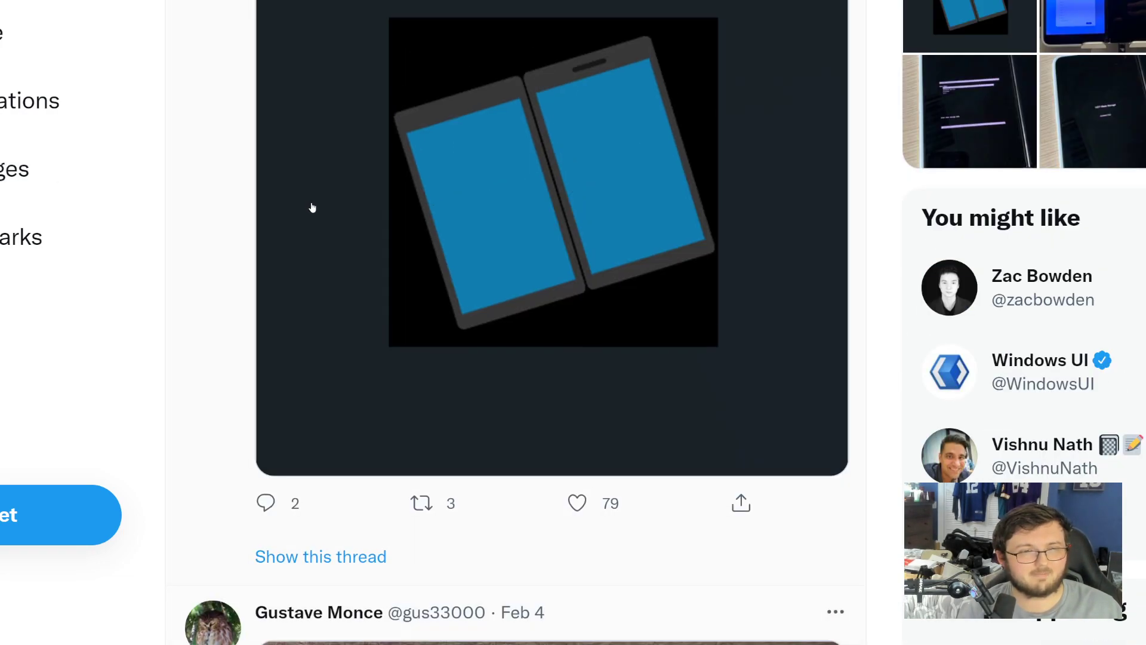
{"action": "scroll", "scroll_direction": "down", "scroll_amount": 3}
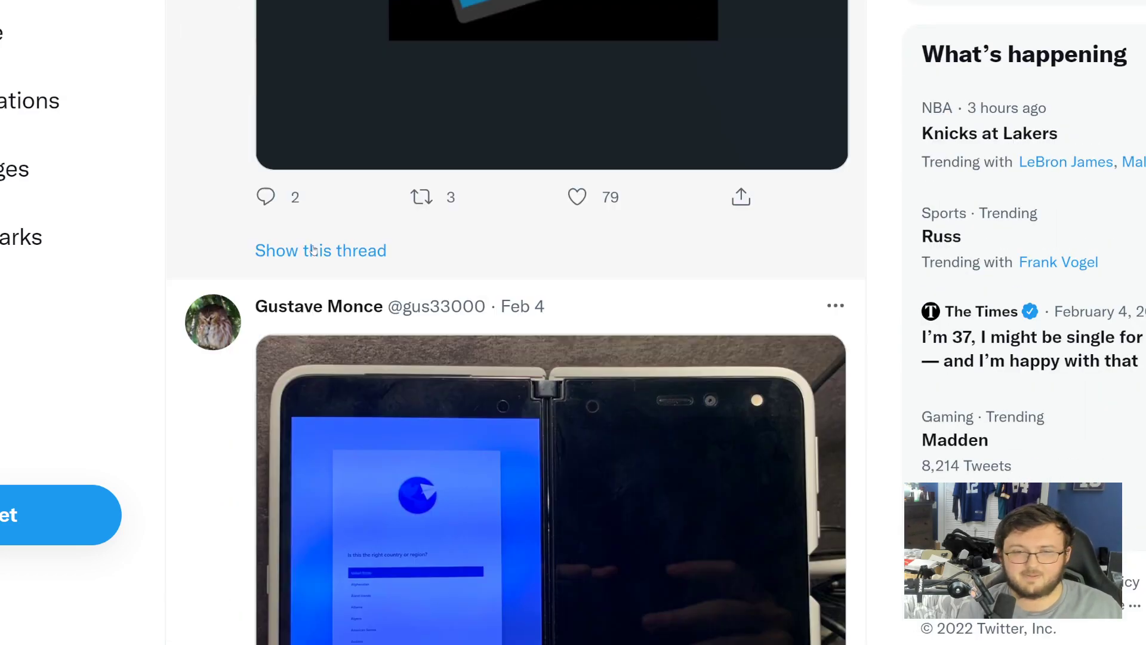
{"action": "scroll", "scroll_direction": "down", "scroll_amount": 3}
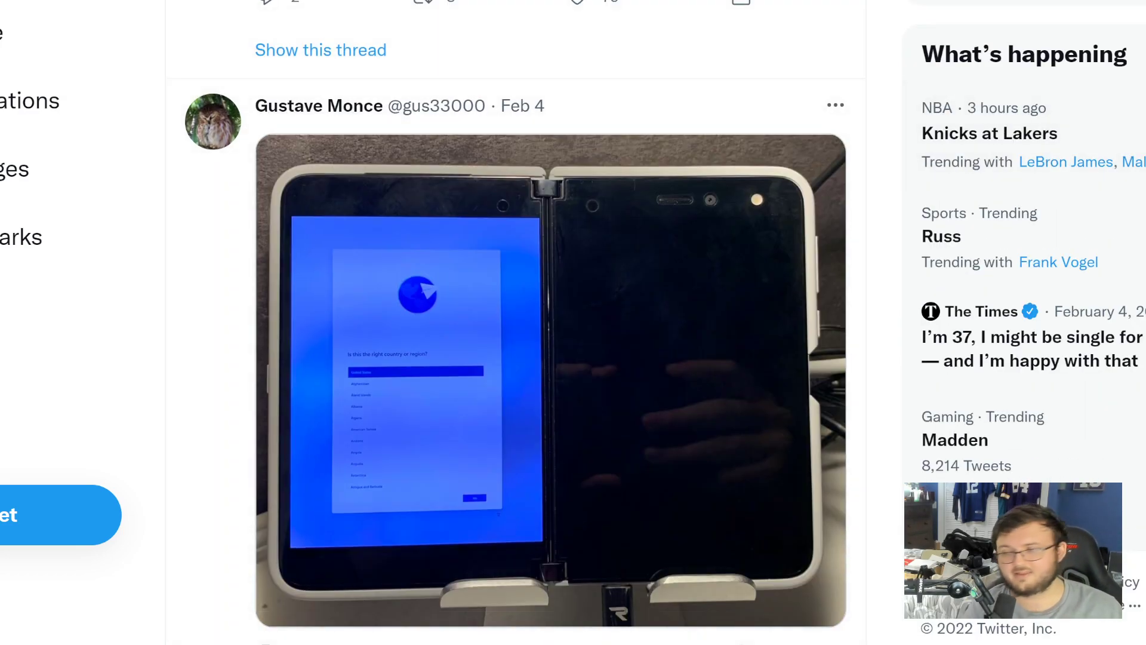